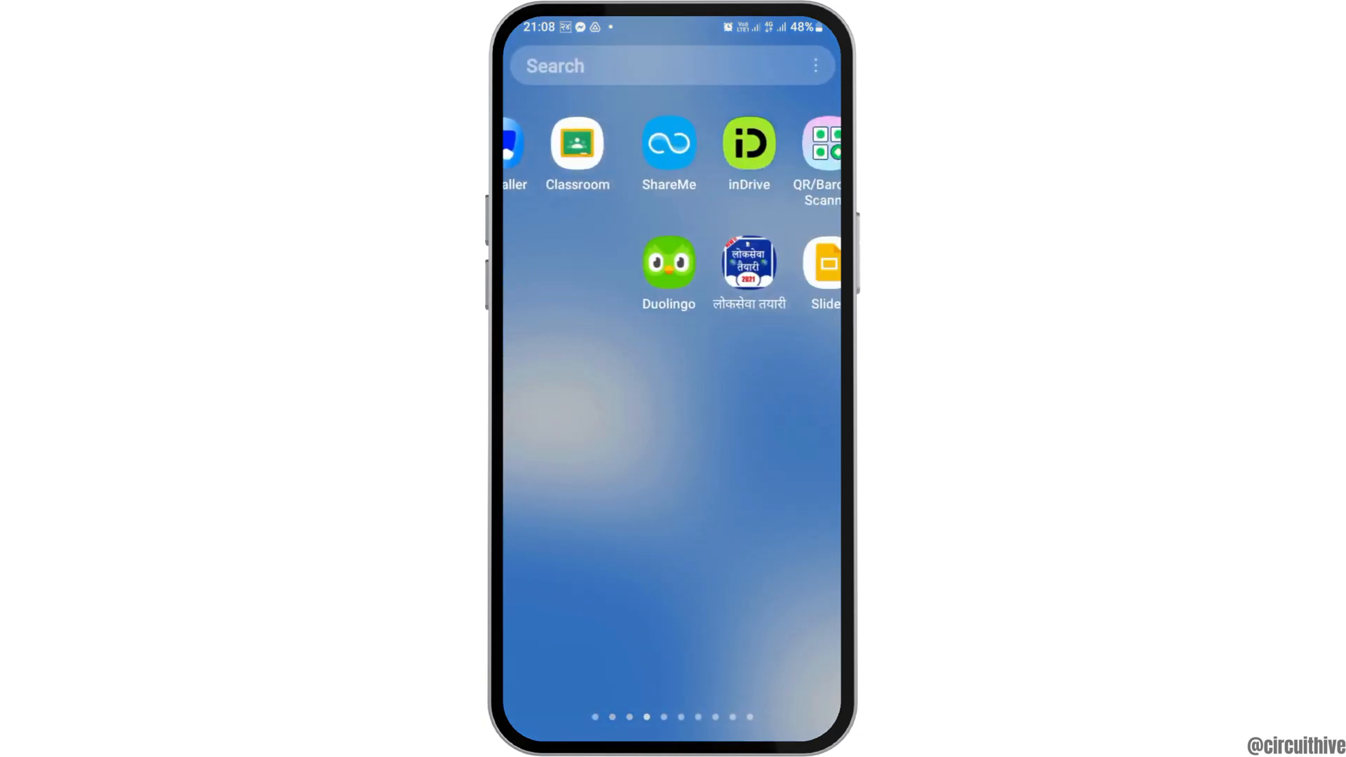
Swipe through the app drawer pages to reach the launcher search
{"action": "scroll", "scroll_direction": "left", "scroll_amount": 3}
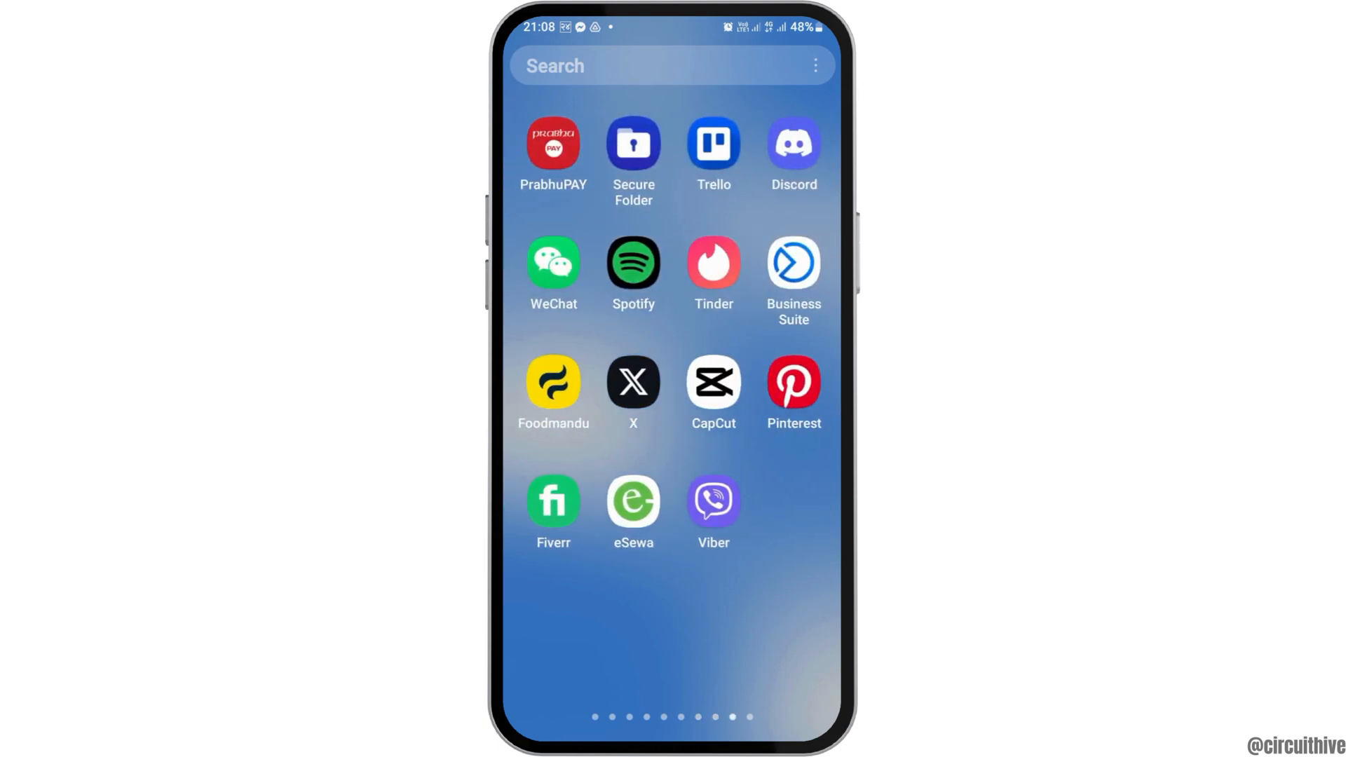
{"action": "scroll", "scroll_direction": "left", "scroll_amount": 3}
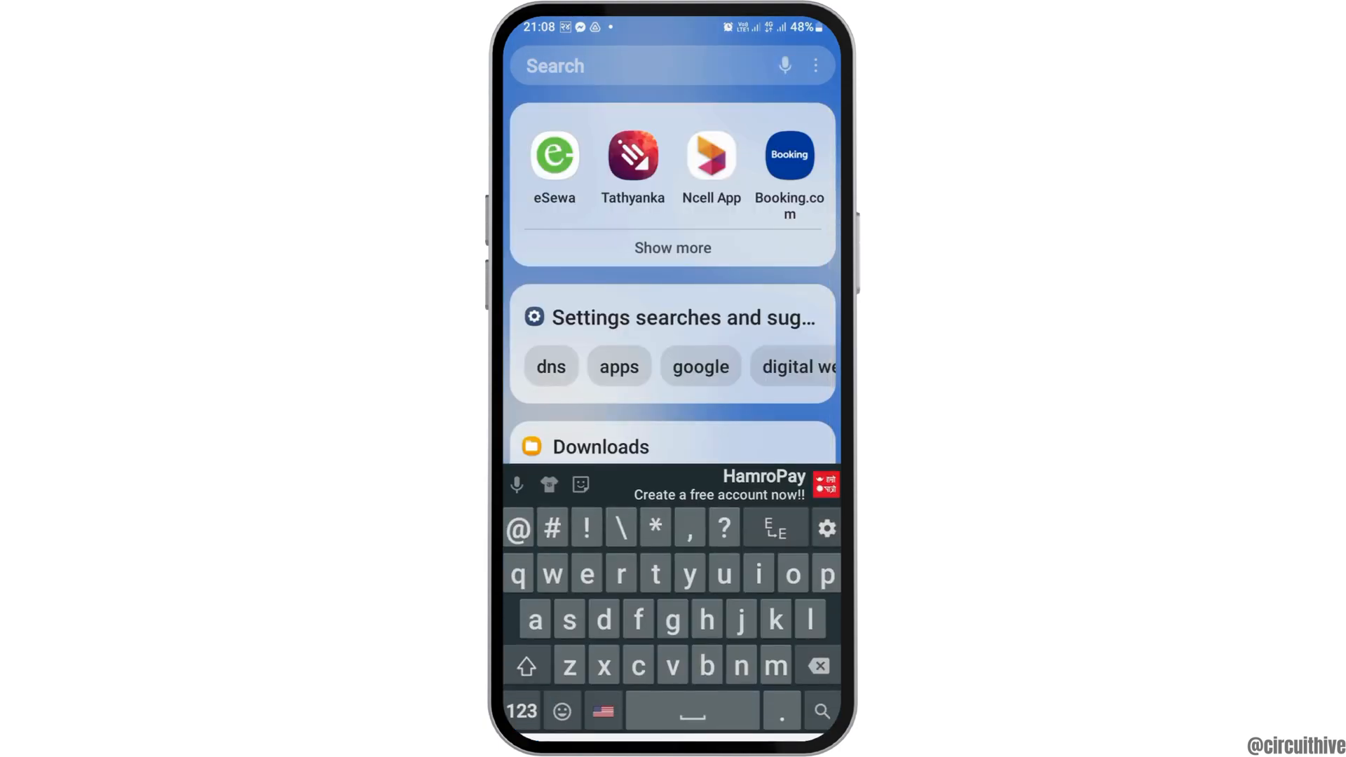
Search 'snap' in the launcher and open Snapchat's App info
{"action": "type", "text": "snap"}
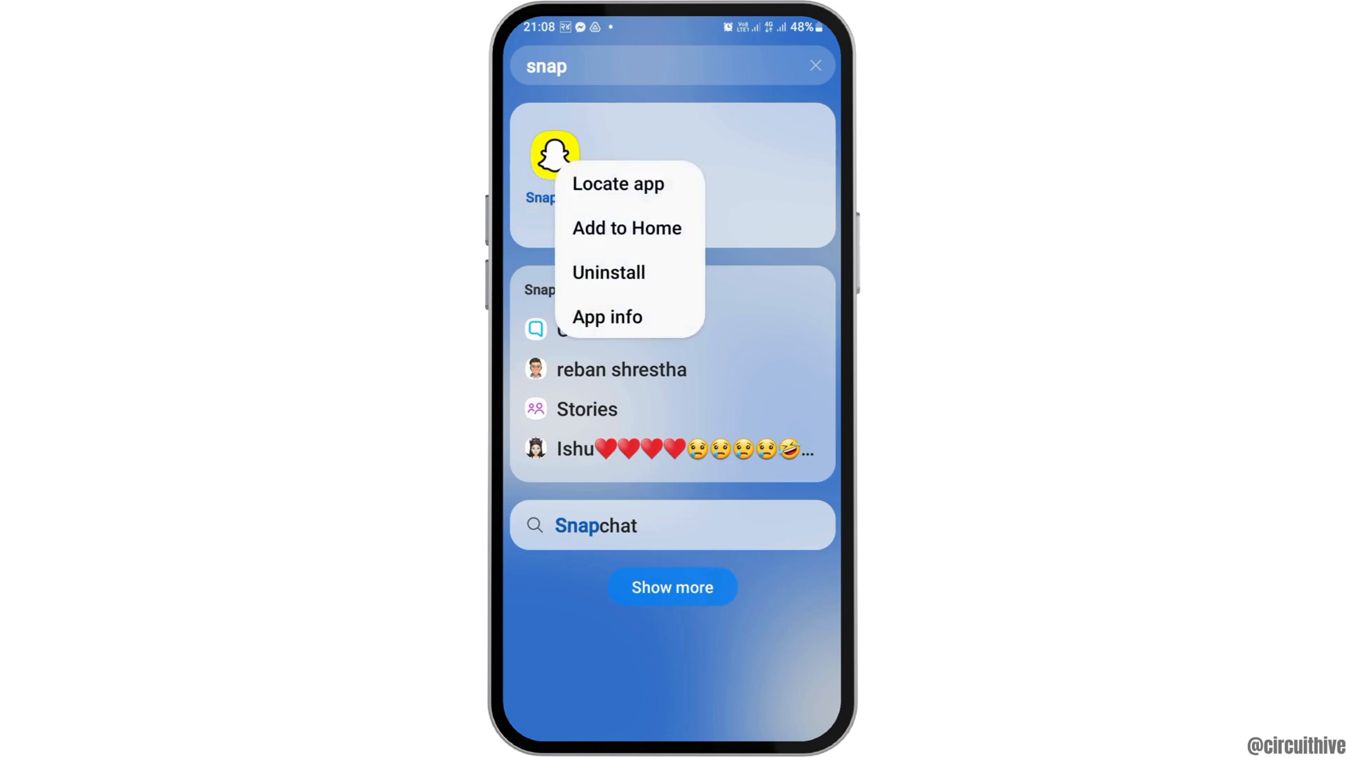
{"action": "left_click", "coordinate": [606, 317]}
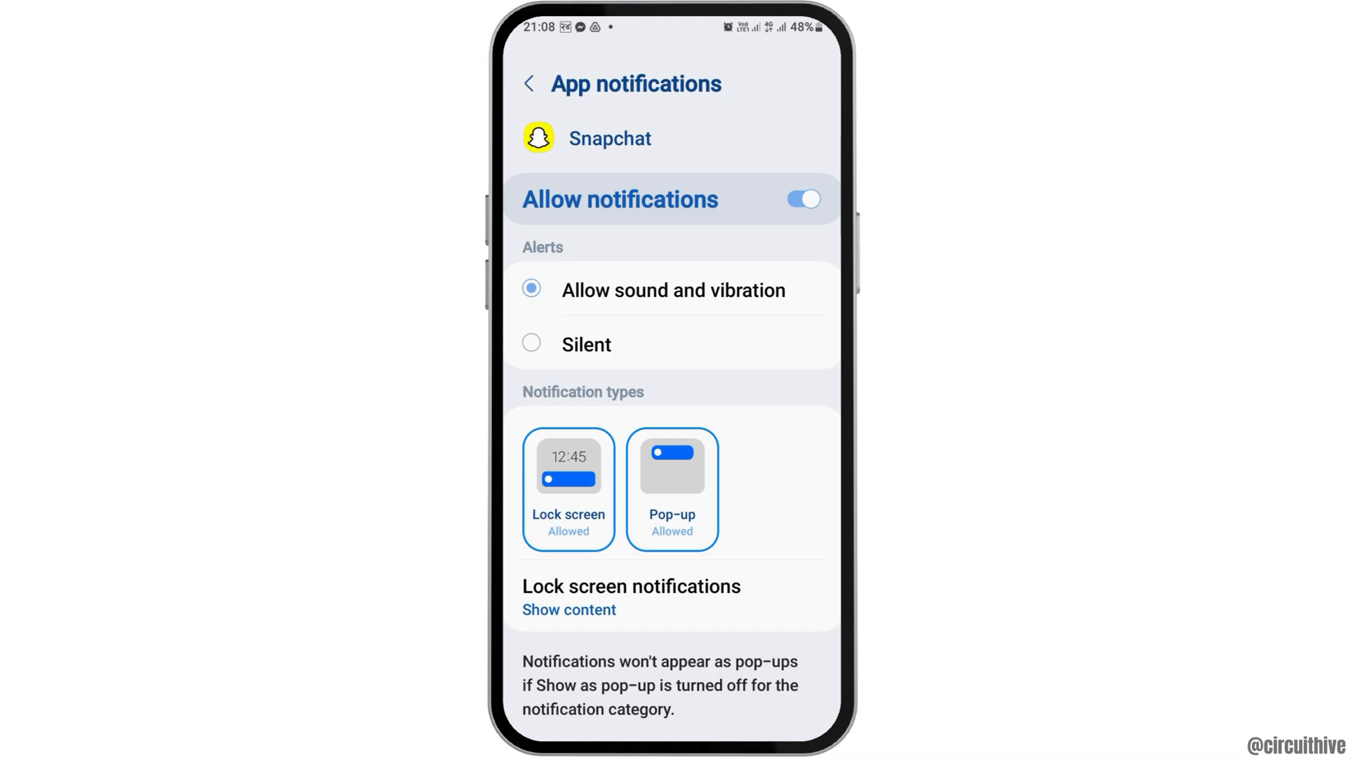
Keep Snapchat notifications allowed with sound and vibration, then leave the page
{"action": "left_click", "coordinate": [530, 83]}
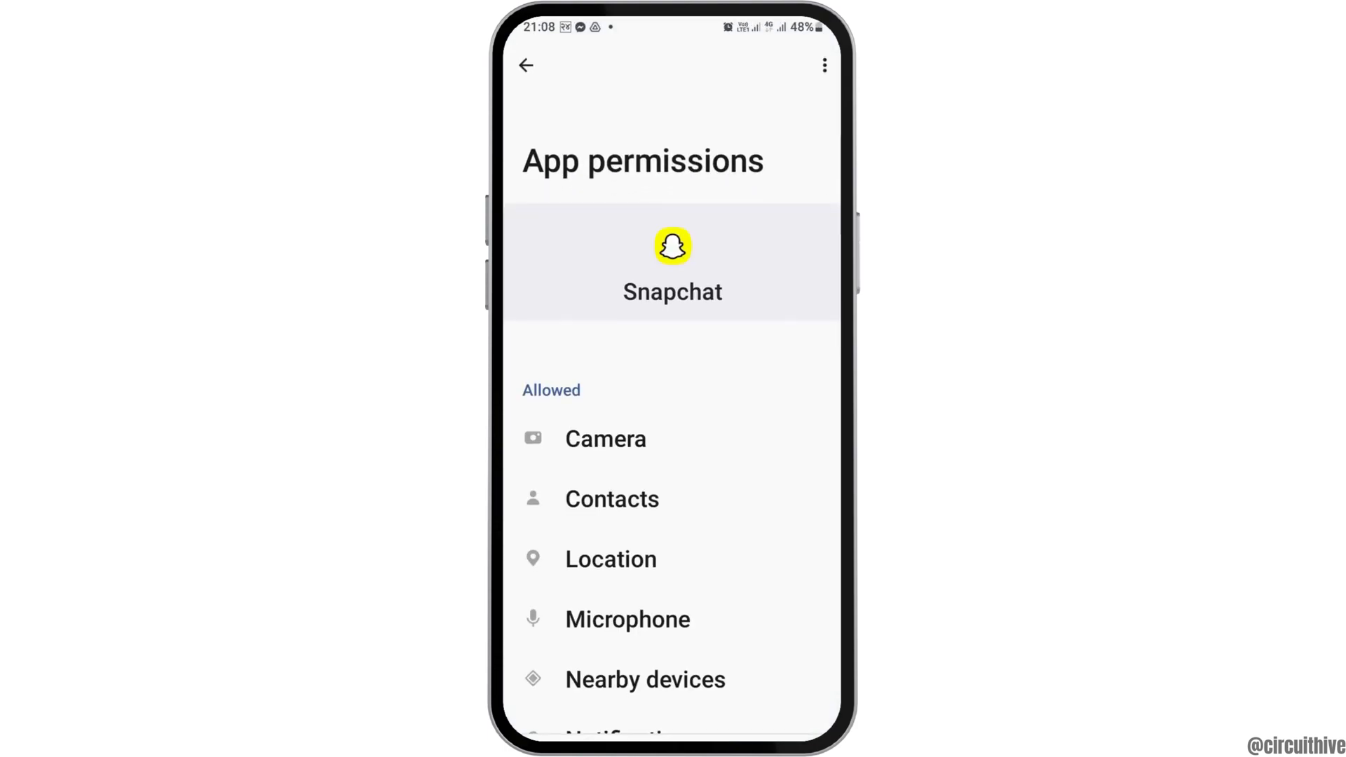
Review Snapchat's permissions and confirm Open supported links under Set as default
{"action": "scroll", "scroll_direction": "down", "scroll_amount": 3}
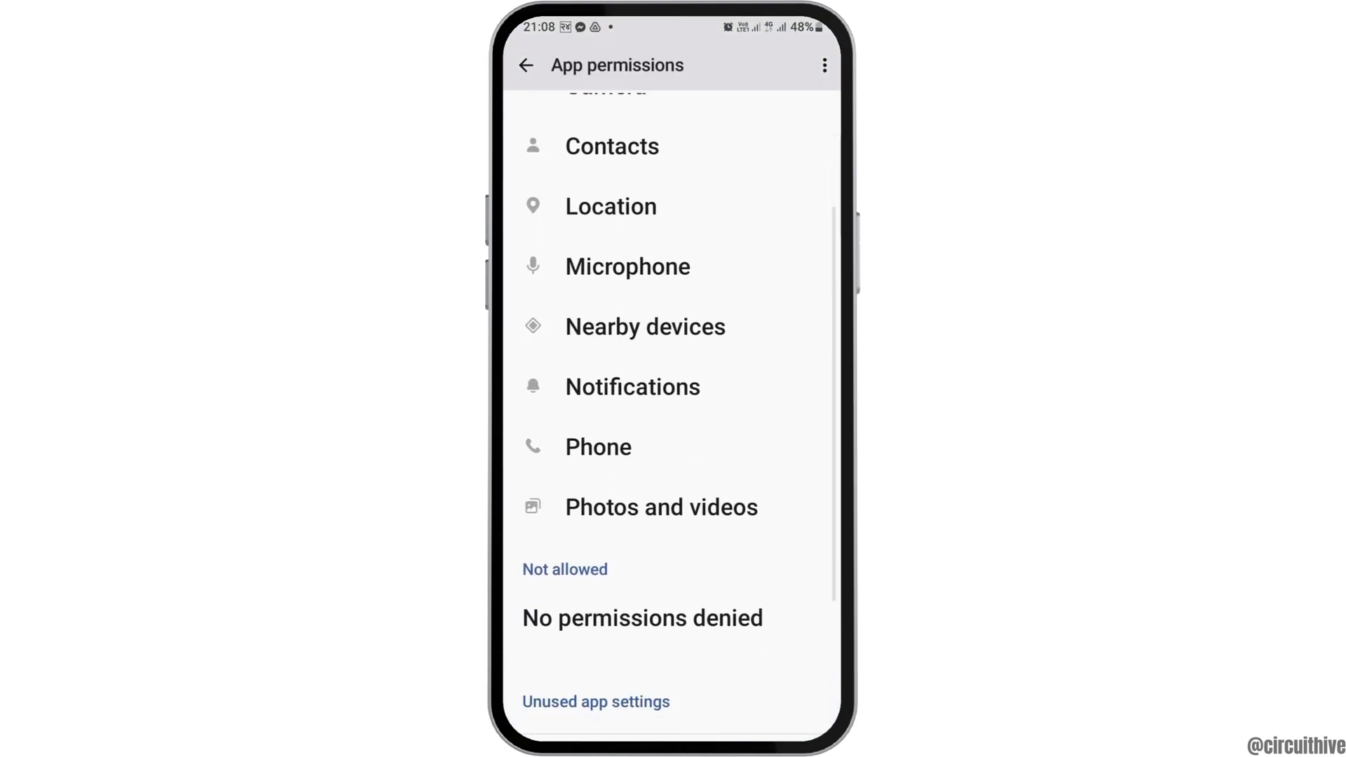
{"action": "scroll", "scroll_direction": "down", "scroll_amount": 3}
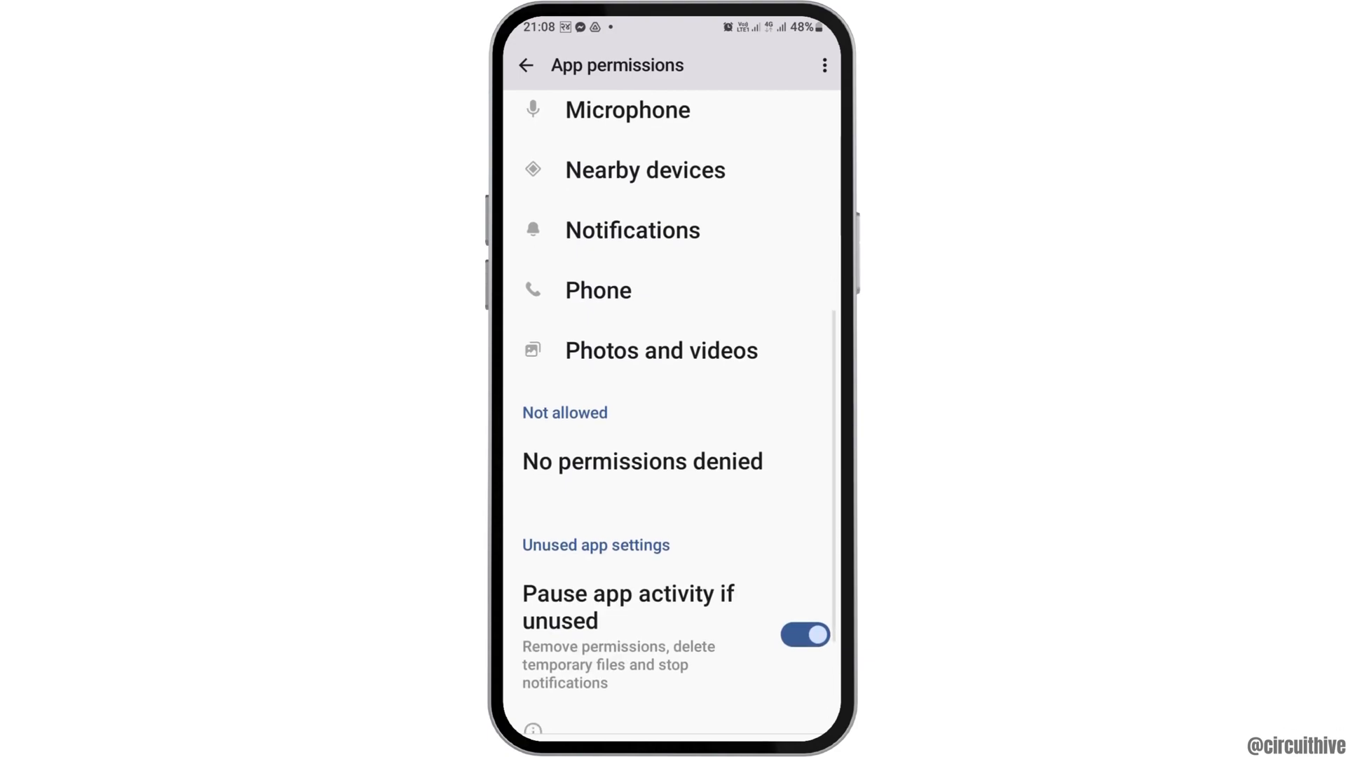
{"action": "scroll", "scroll_direction": "down", "scroll_amount": 3}
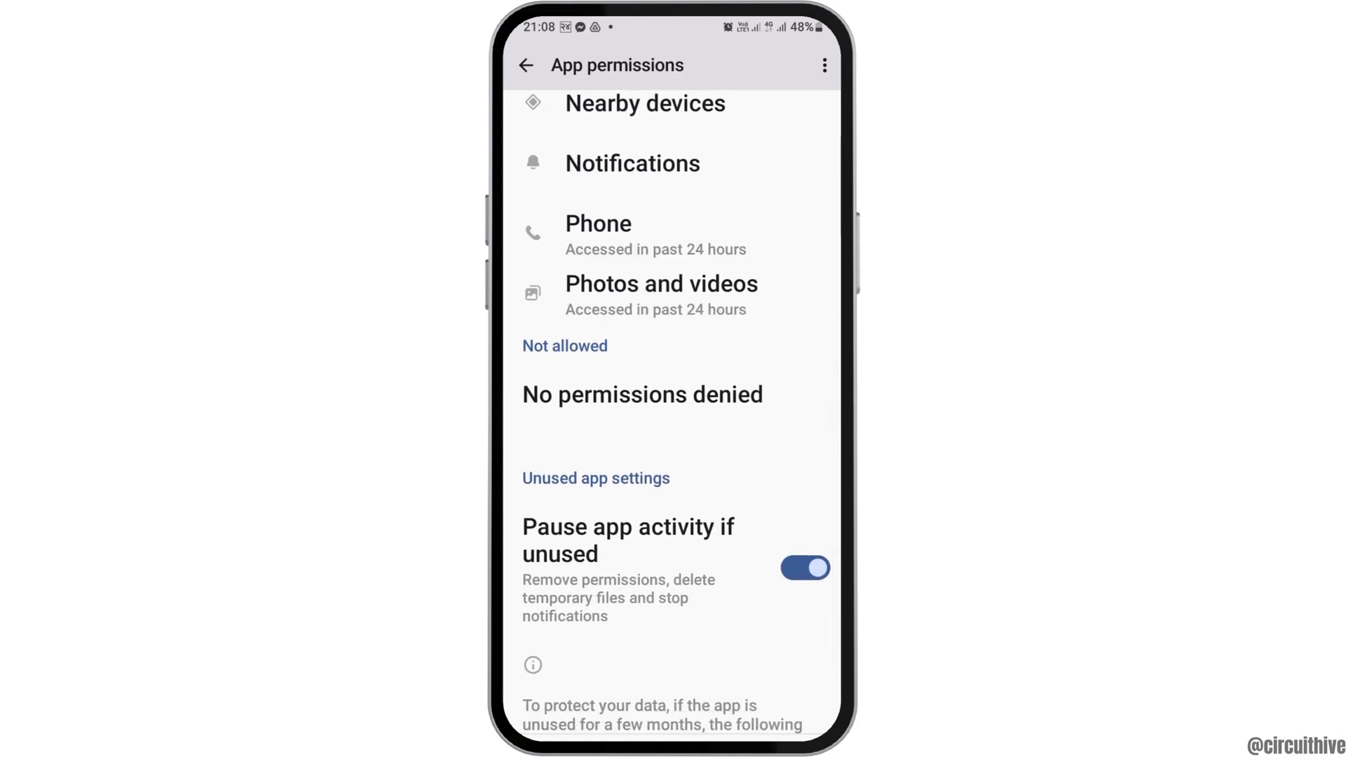
{"action": "left_click", "coordinate": [527, 65]}
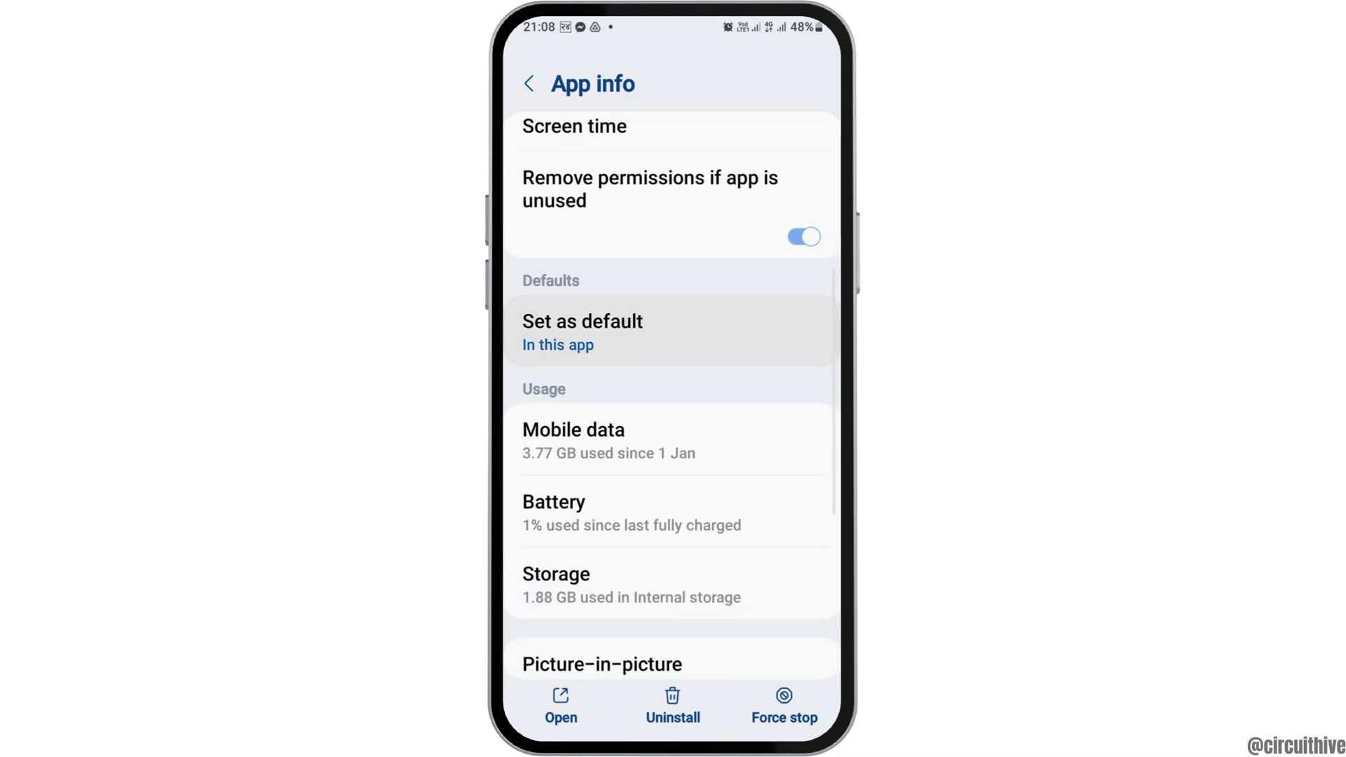
{"action": "left_click", "coordinate": [582, 333]}
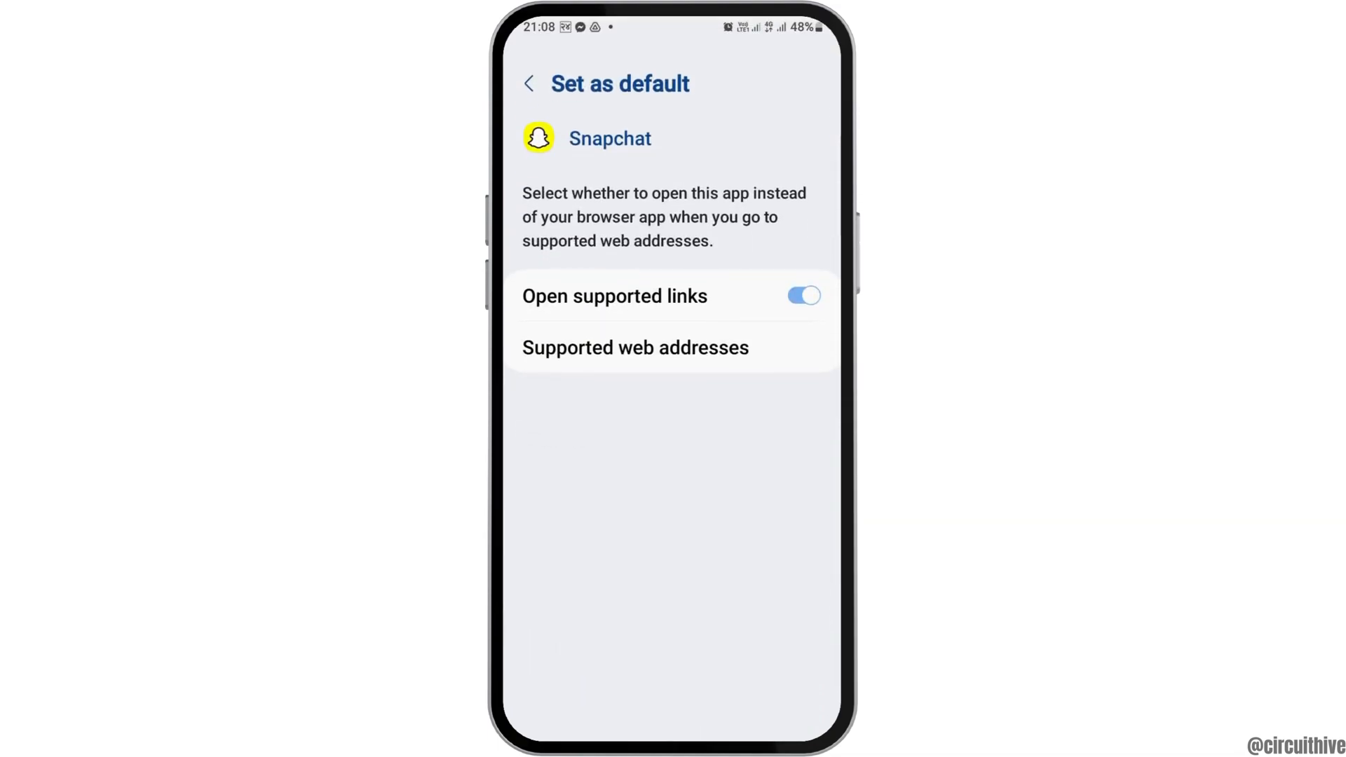
{"action": "left_click", "coordinate": [530, 83]}
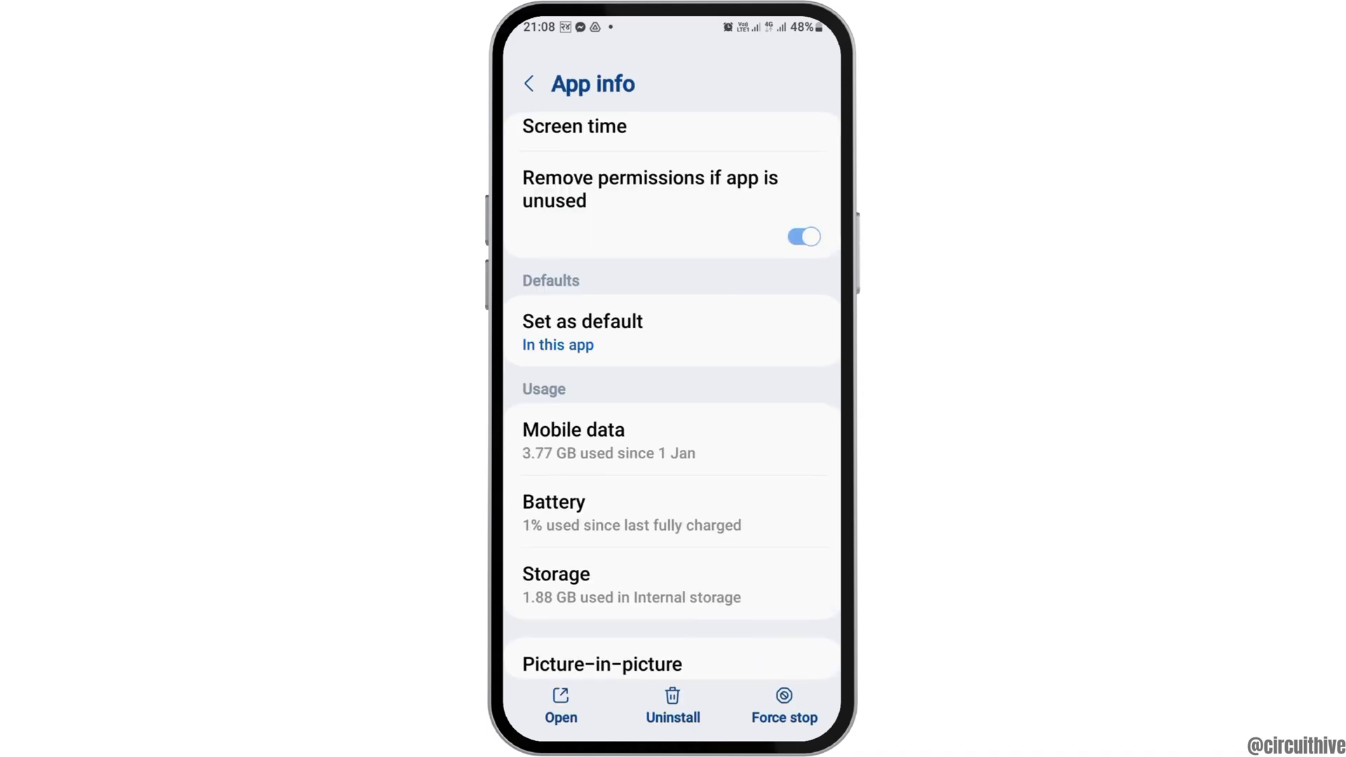
Clear Snapchat's cache from Storage and open its App details page in the Play Store
{"action": "scroll", "scroll_direction": "down", "scroll_amount": 3}
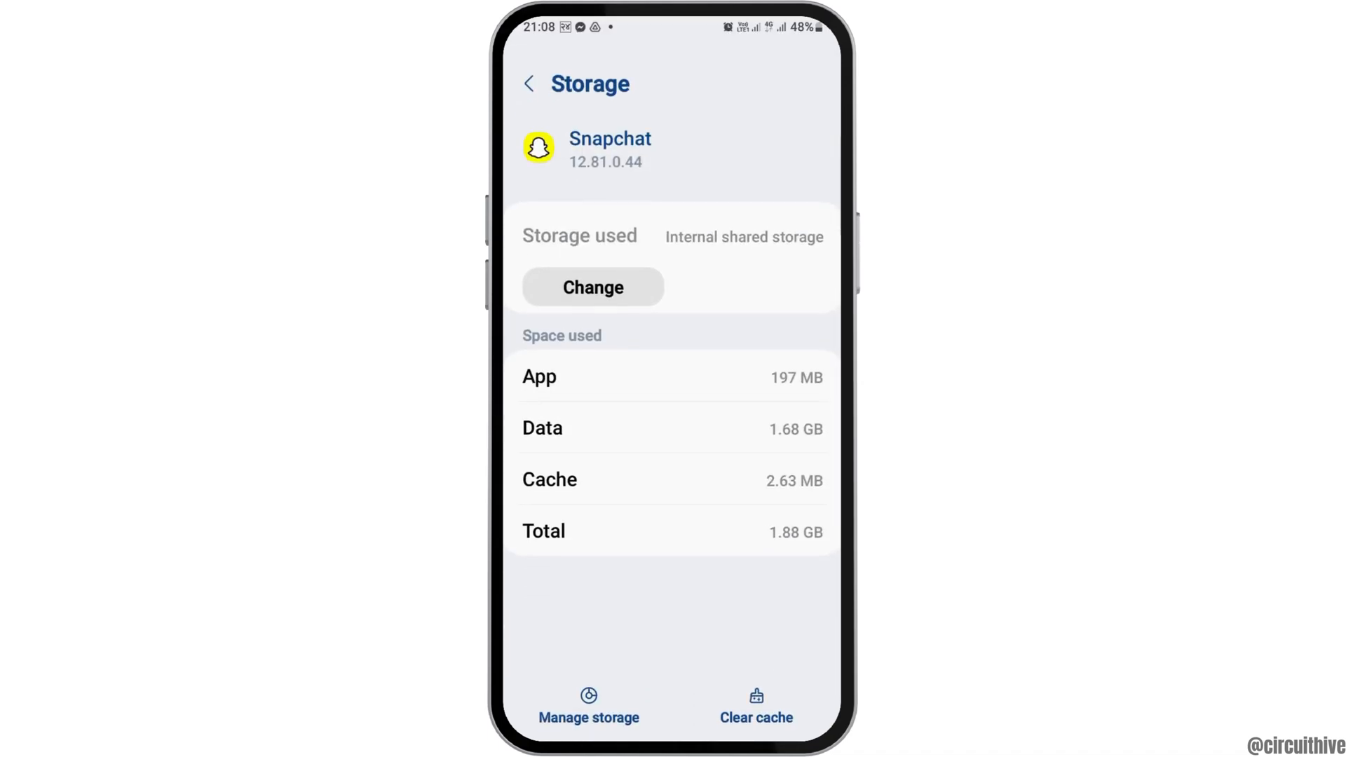
{"action": "left_click", "coordinate": [754, 717]}
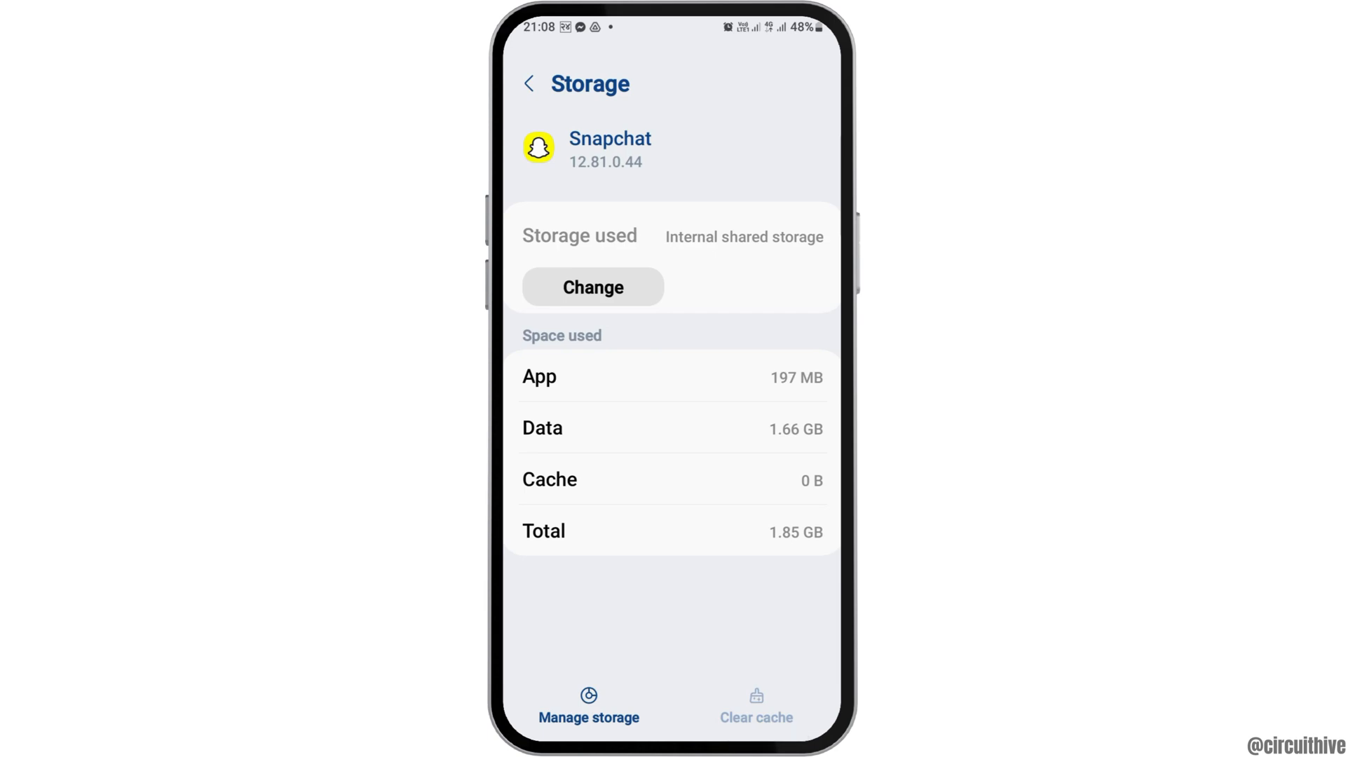
{"action": "left_click", "coordinate": [529, 83]}
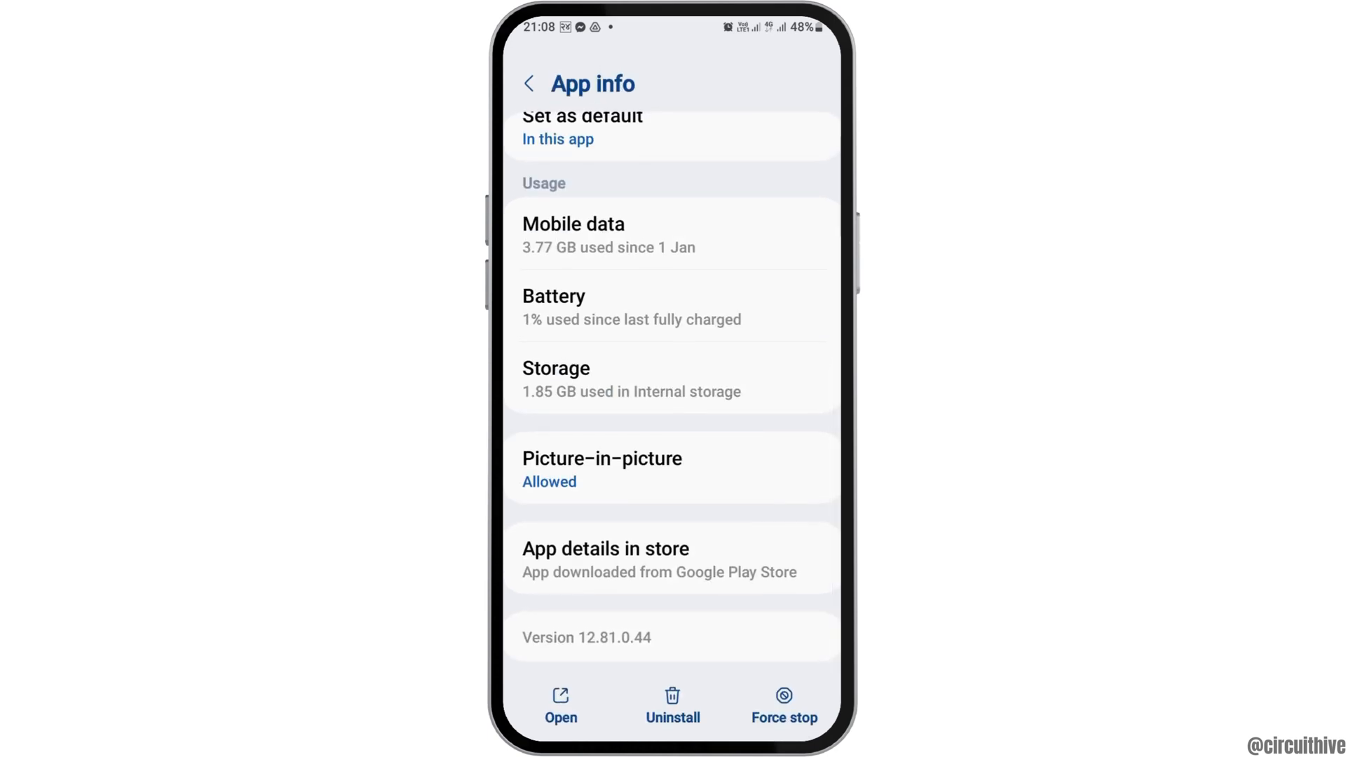
{"action": "left_click", "coordinate": [606, 548]}
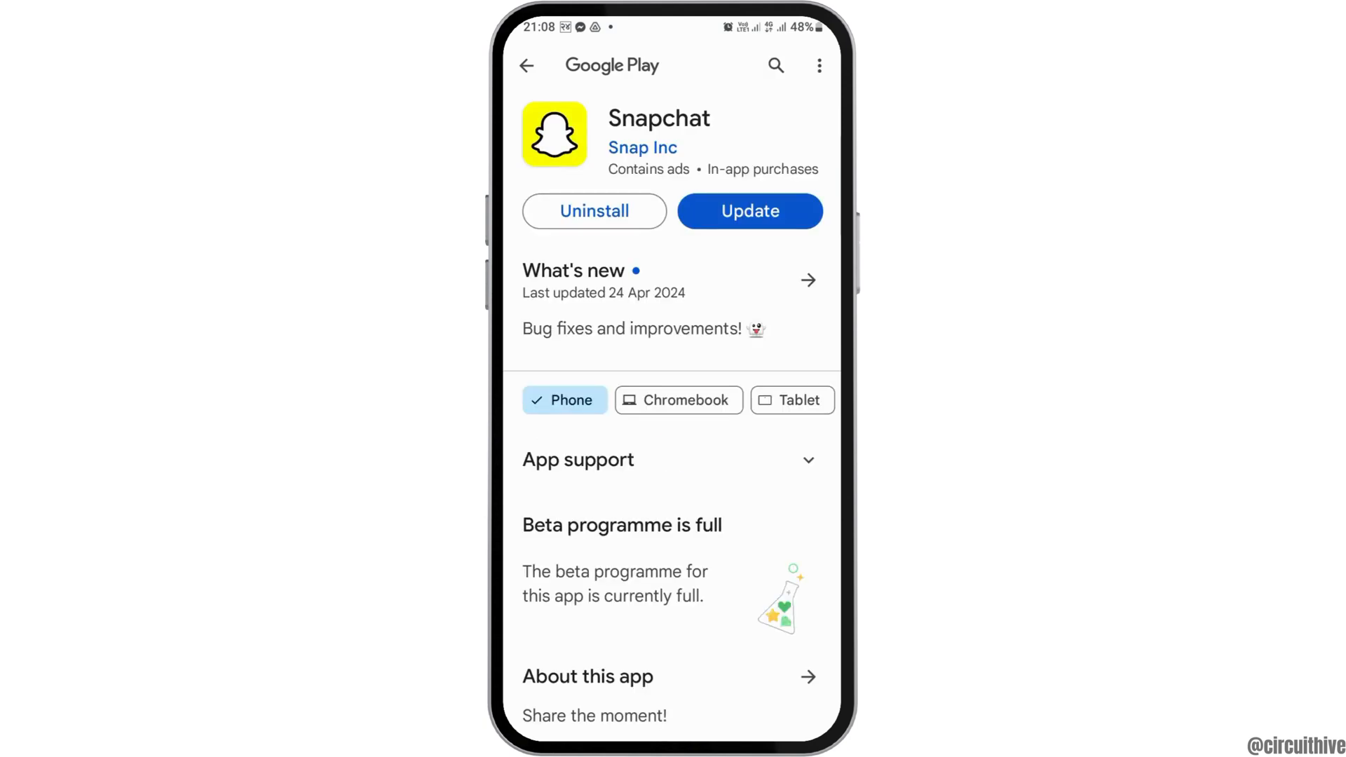